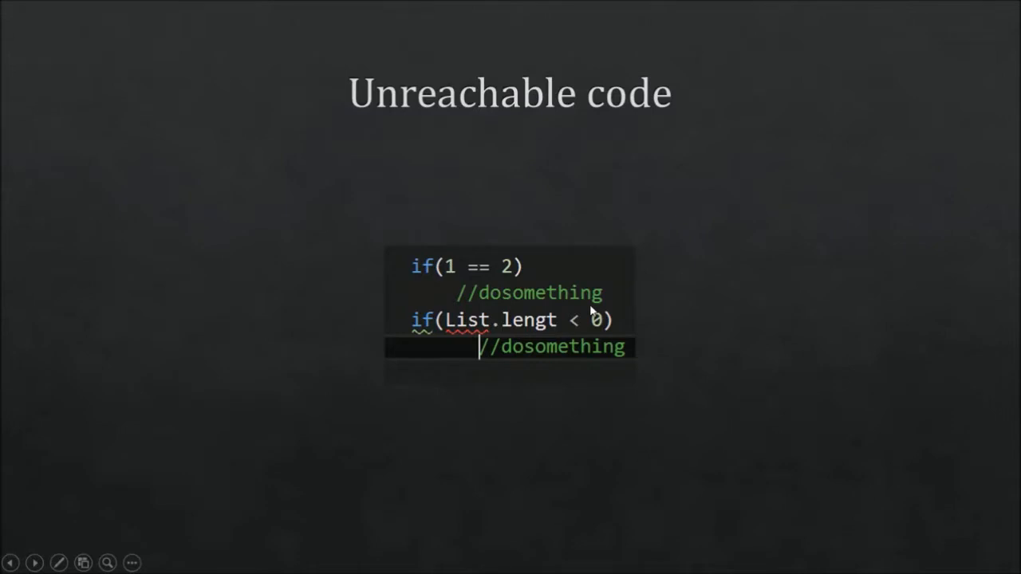
pyautogui.moveTo(435, 271)
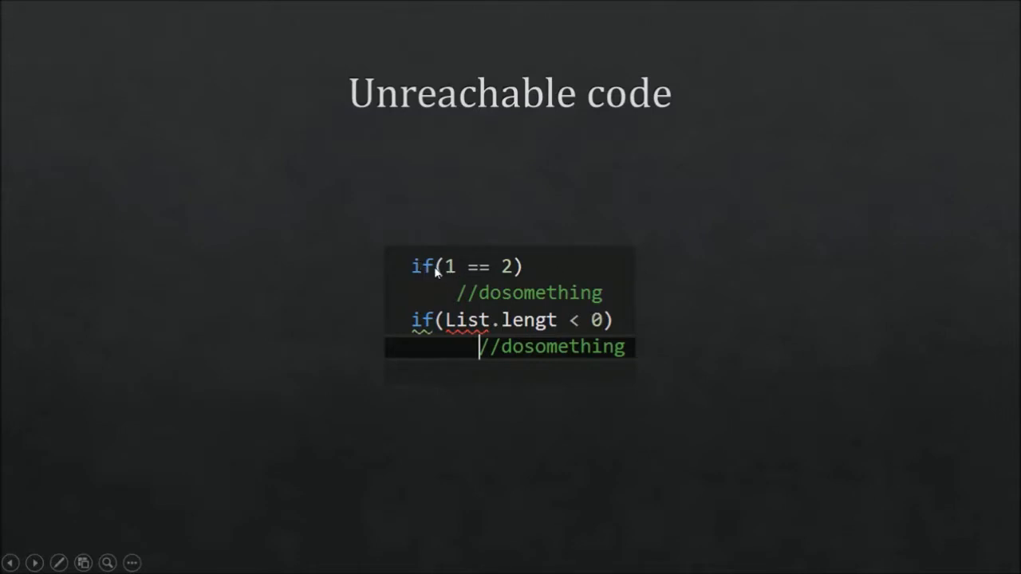
pyautogui.moveTo(507, 289)
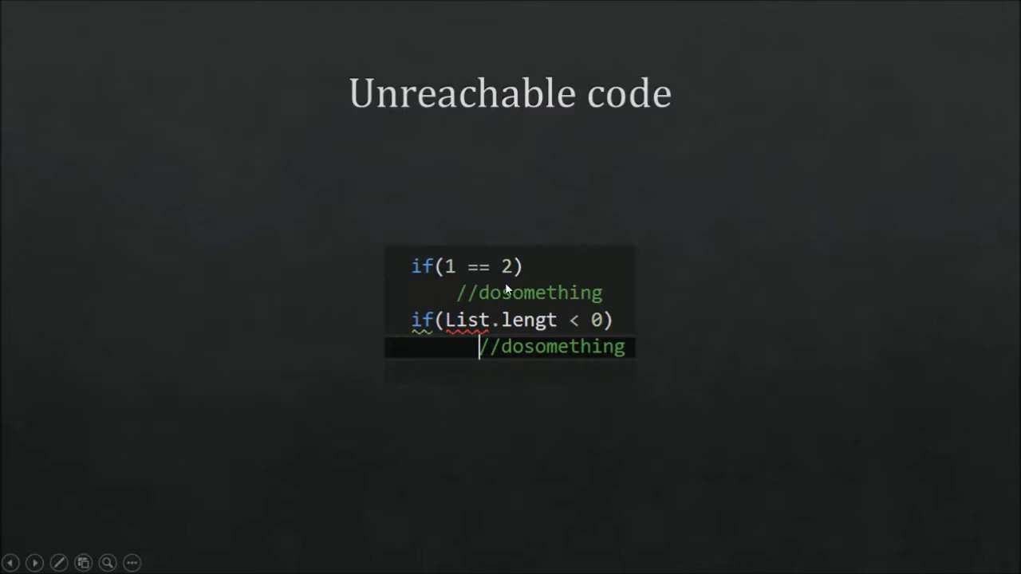